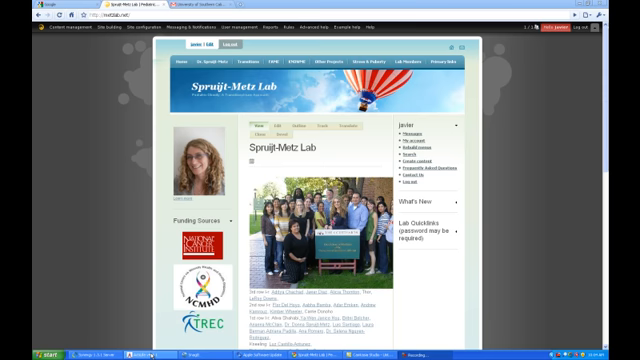
mouse_move(469, 249)
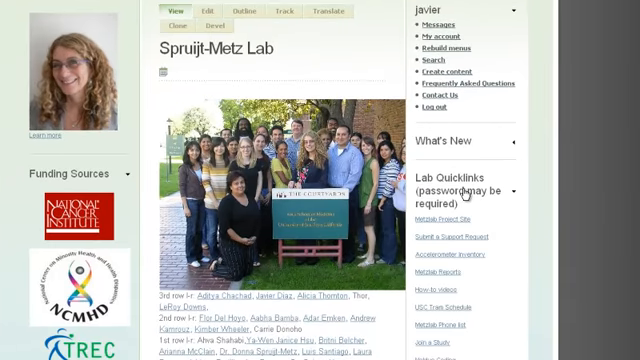
Scroll the accelerometer requests table and open ticket R10OMY171PreW1.
scroll(down, 3)
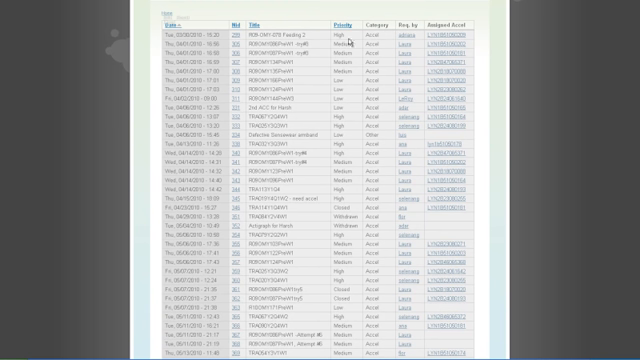
mouse_move(375, 223)
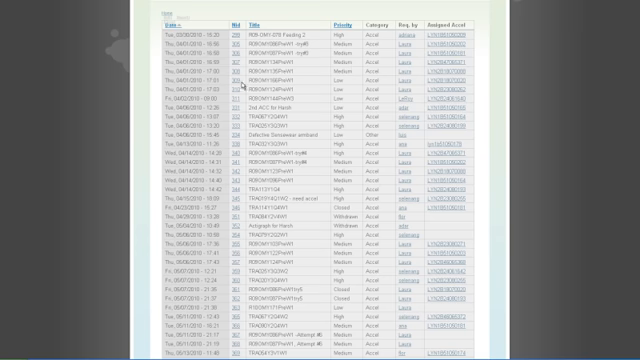
scroll(down, 3)
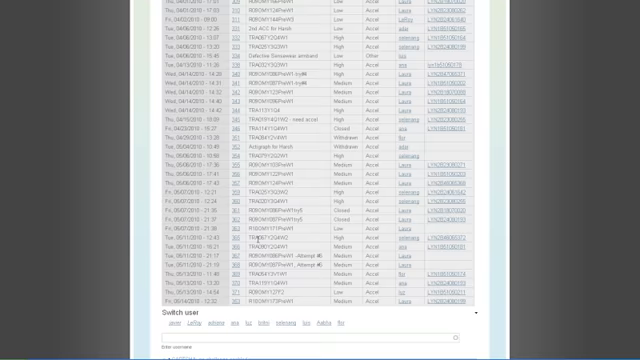
scroll(down, 3)
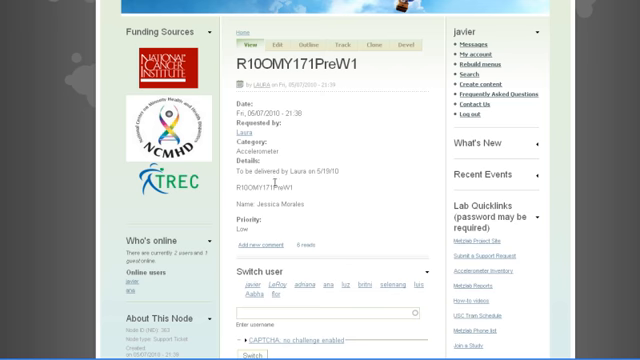
scroll(down, 3)
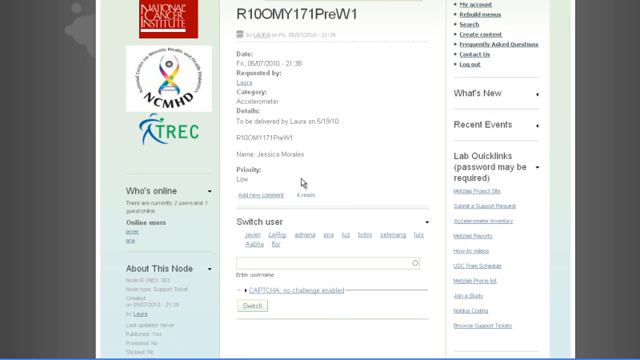
mouse_move(207, 149)
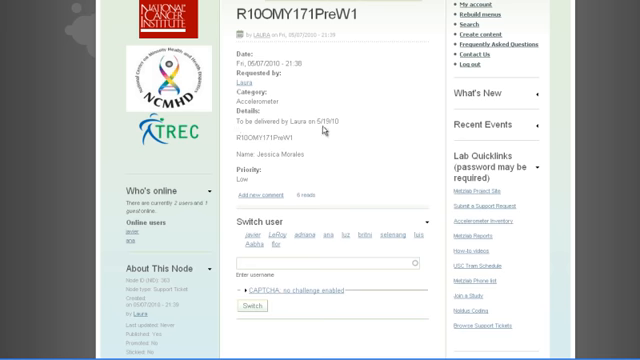
scroll(up, 3)
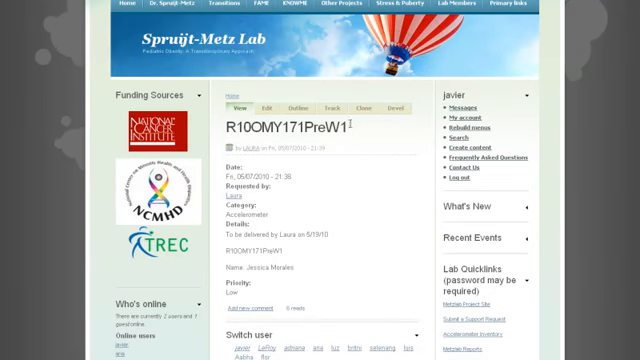
double_click(280, 129)
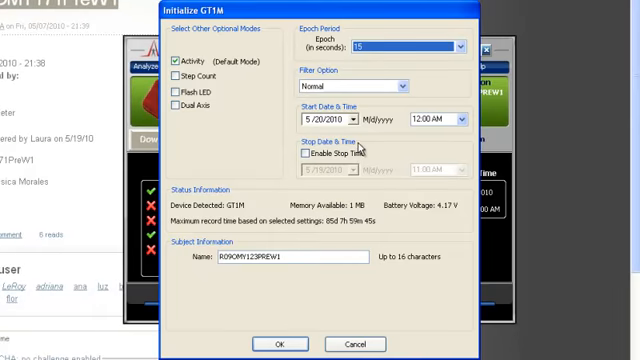
mouse_move(312, 37)
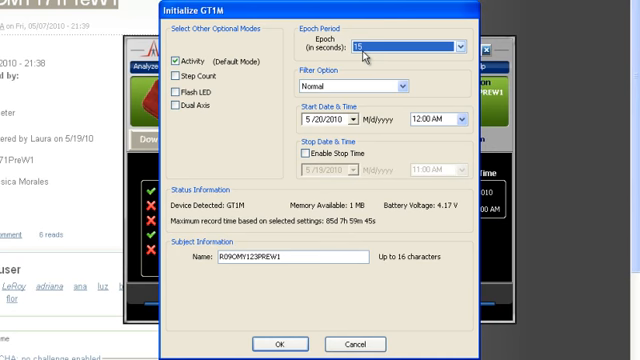
mouse_move(355, 125)
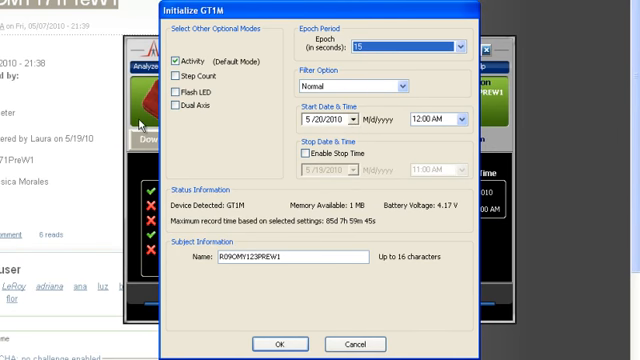
mouse_move(116, 84)
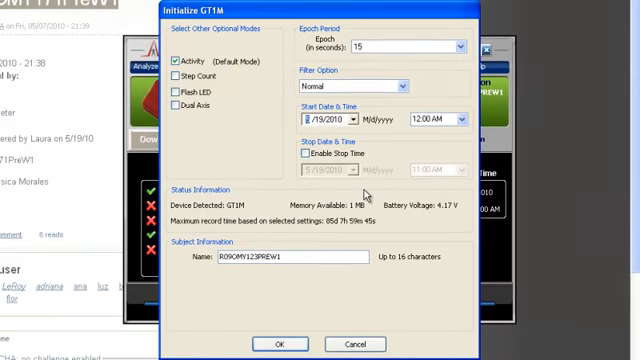
mouse_move(470, 135)
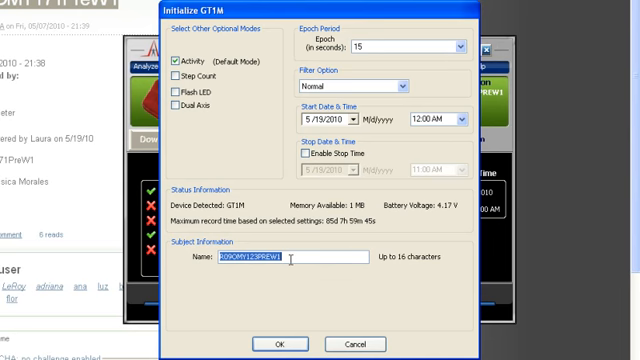
Enter R10OMY171PreW1 as the GT1M subject name, starting 5/19/2010.
text(R10OMY171PreW1)
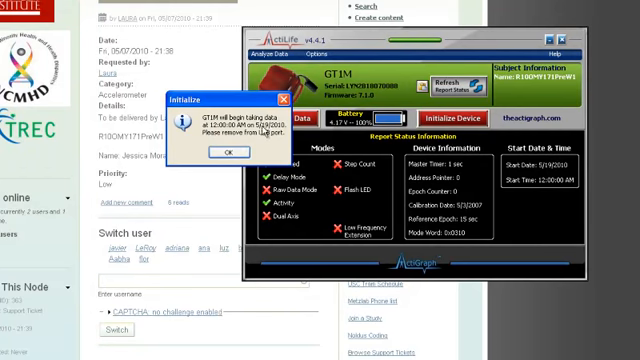
Acknowledge the GT1M initialization confirmation message.
click(227, 151)
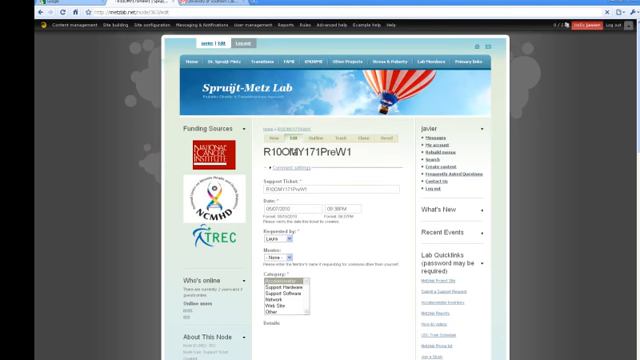
Enter accelerometer LYN2B18070088 on the ticket, notify Laura, and save.
scroll(down, 3)
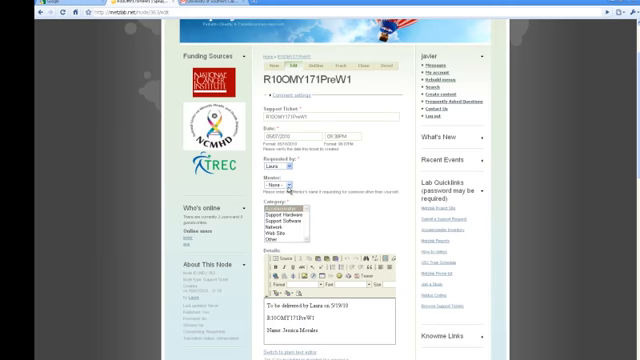
scroll(up, 3)
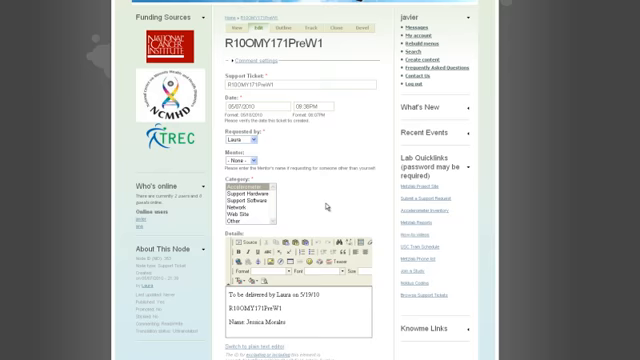
scroll(down, 3)
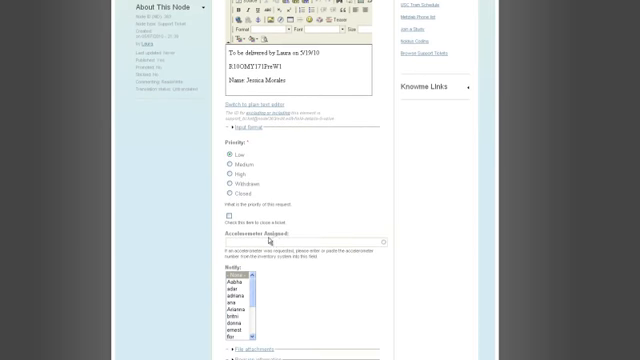
click(300, 239)
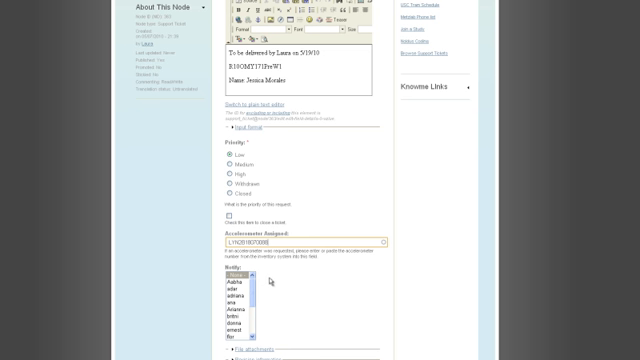
scroll(down, 3)
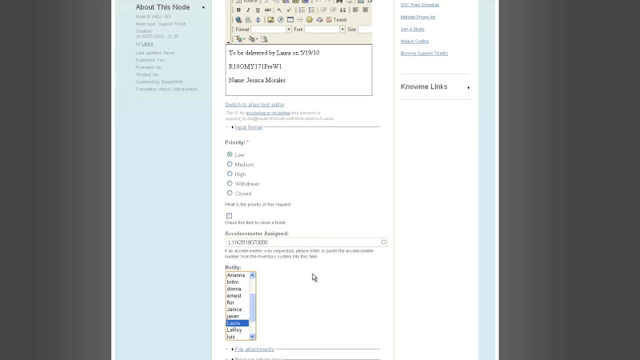
scroll(down, 3)
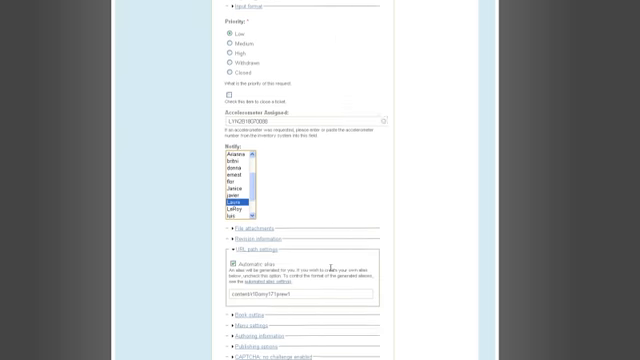
scroll(down, 3)
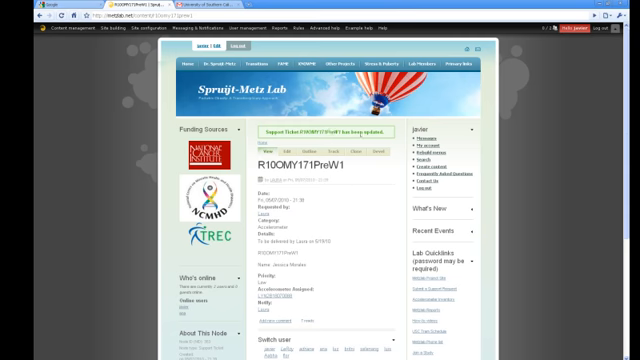
Select the R10OMY171PreW1 title and open the LYN2B18070088 accelerometer record.
scroll(down, 3)
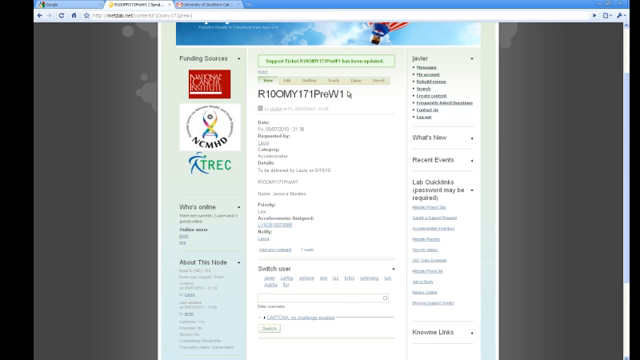
double_click(290, 93)
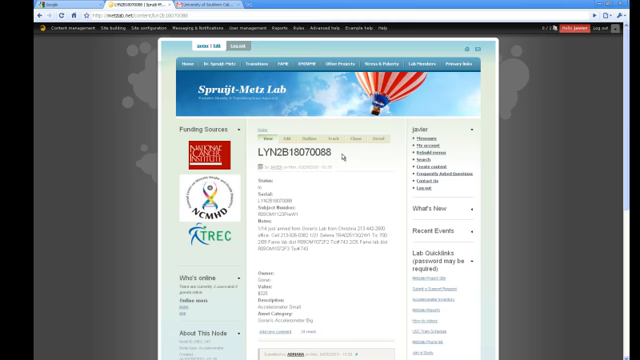
Edit the accelerometer record with subject R10OMY171PreW1 and project Fame.
scroll(down, 3)
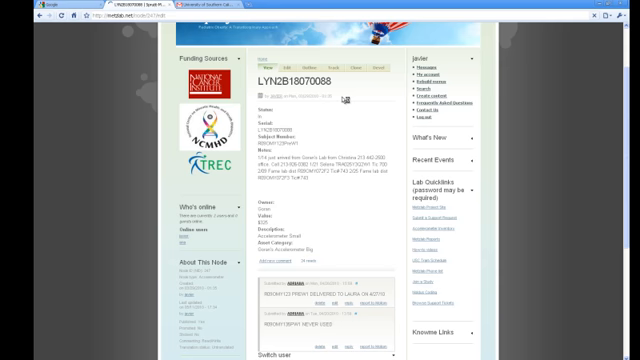
click(290, 57)
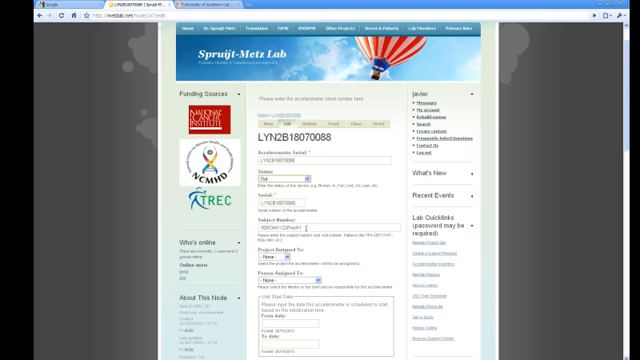
scroll(down, 3)
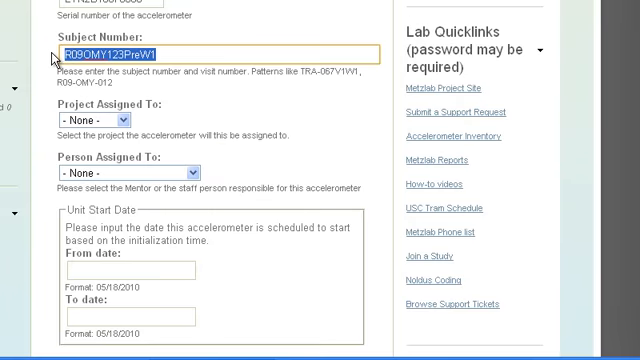
text(R10OMY171PreW1)
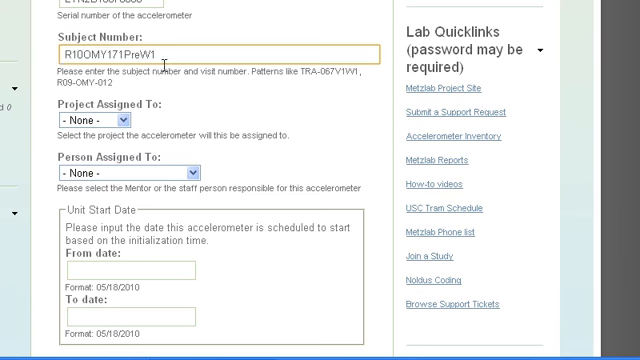
click(115, 120)
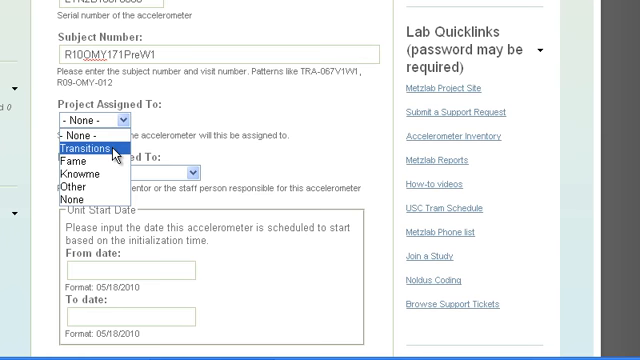
mouse_move(75, 159)
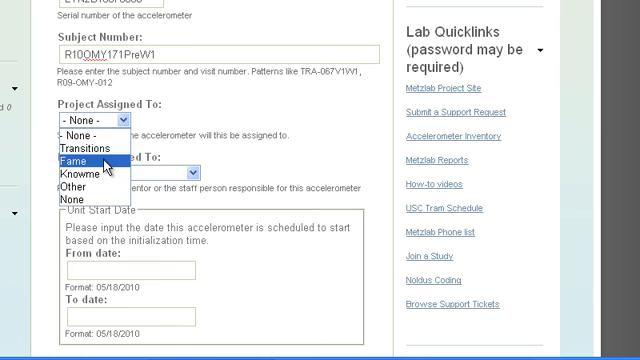
click(73, 160)
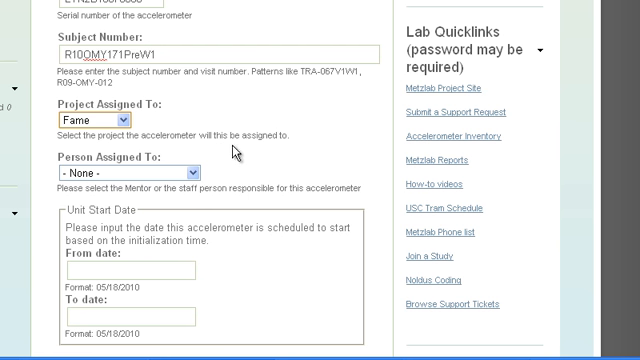
scroll(down, 3)
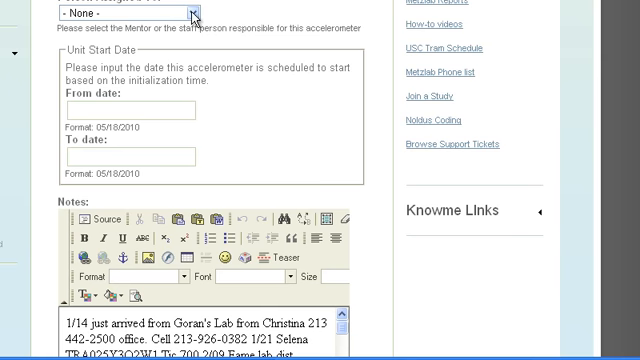
click(190, 13)
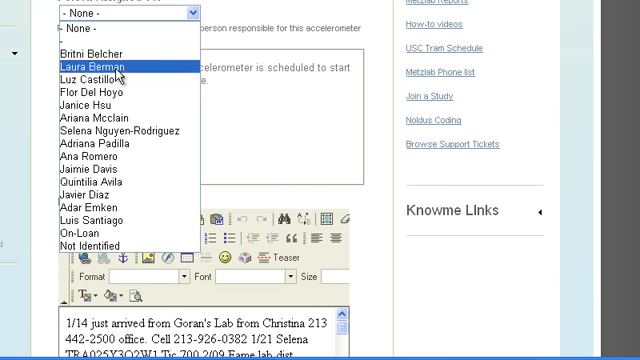
click(90, 64)
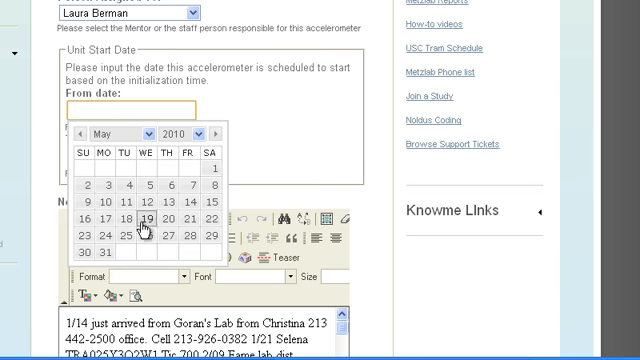
click(152, 218)
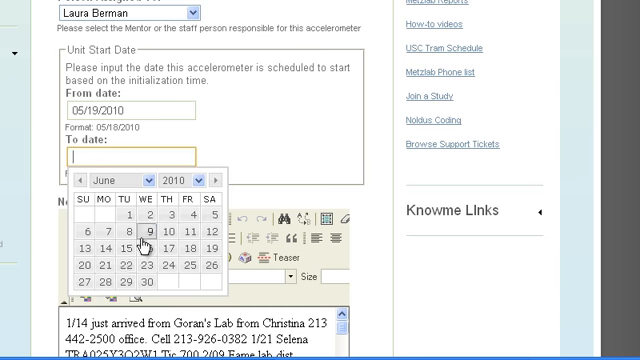
click(147, 231)
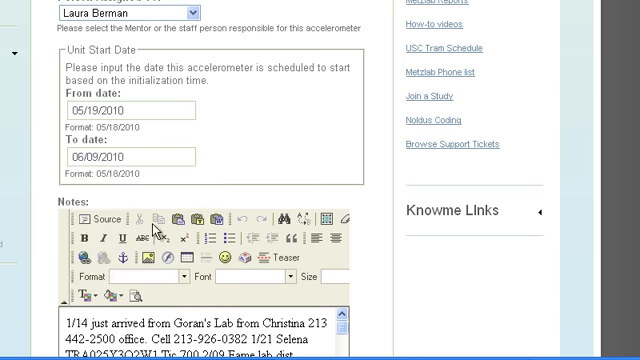
Scroll to the bottom of the LYN2B18070088 edit form and save it.
scroll(down, 3)
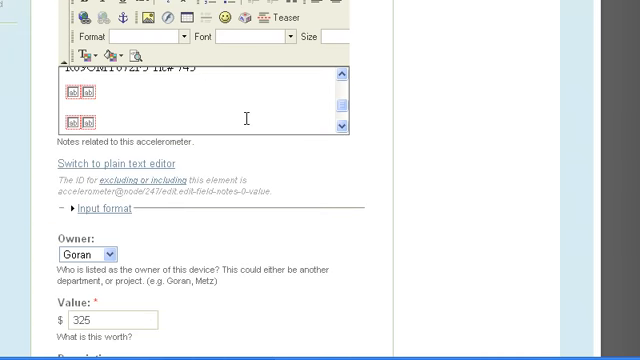
scroll(down, 3)
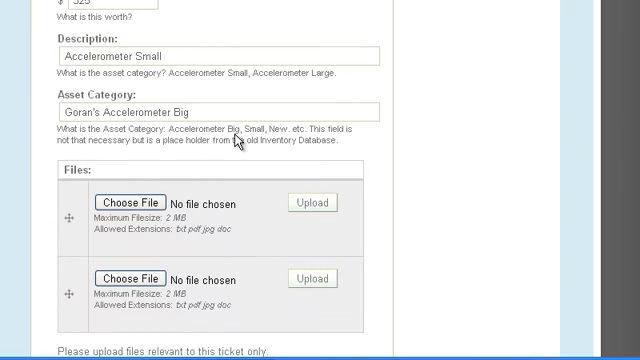
scroll(down, 3)
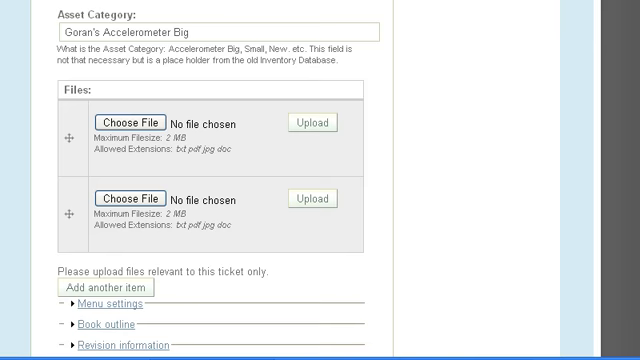
scroll(down, 3)
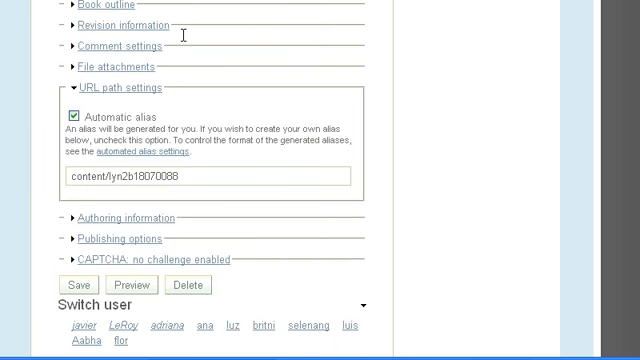
scroll(down, 3)
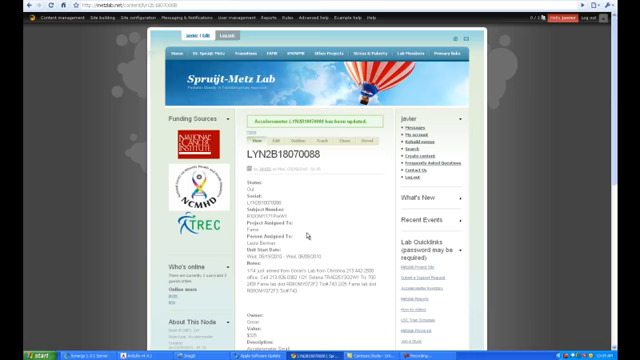
Go to the Messages page from the user sidebar.
scroll(down, 3)
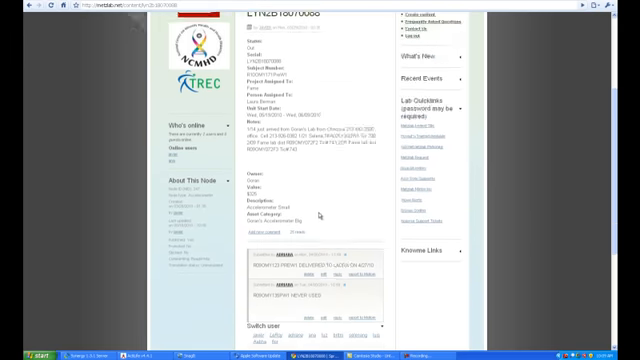
scroll(down, 3)
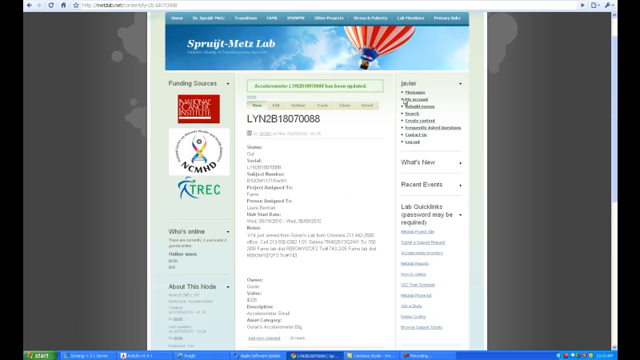
click(403, 89)
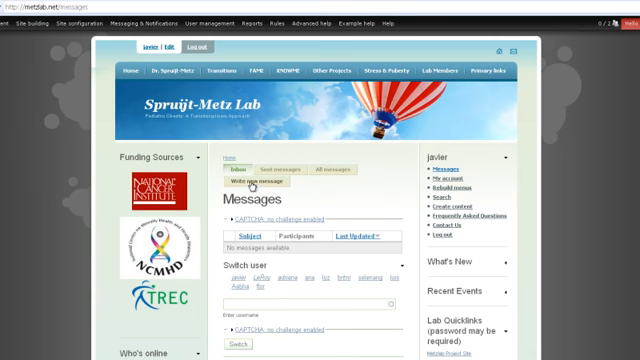
click(255, 182)
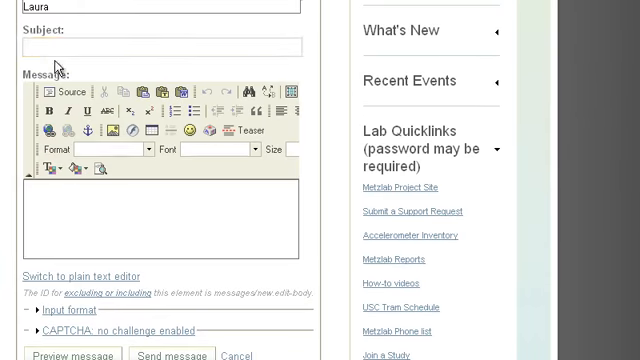
right_click(150, 45)
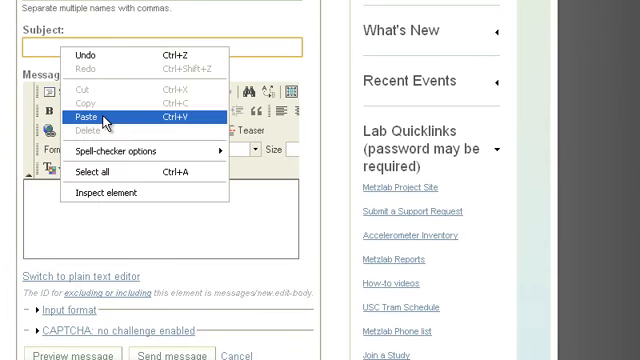
click(88, 117)
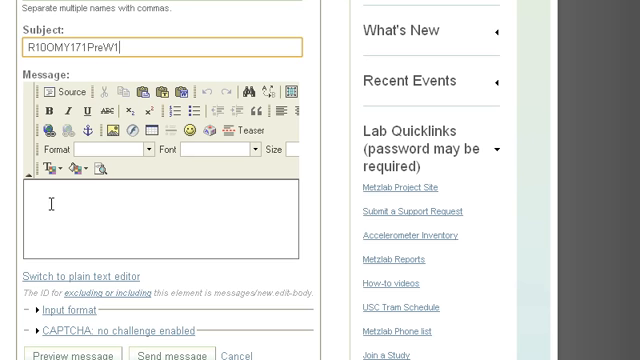
Write that the unit is available for pickup in Javier's office, and send.
text(This unit)
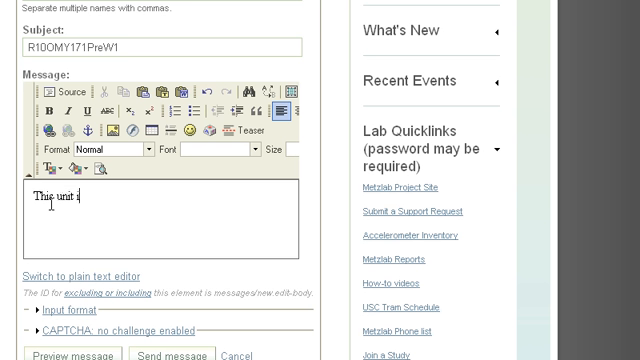
text(is aba)
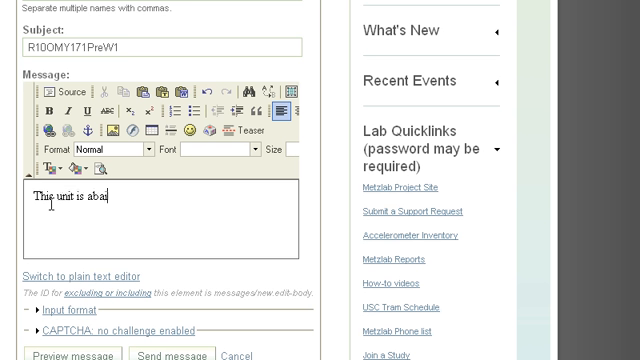
text(av)
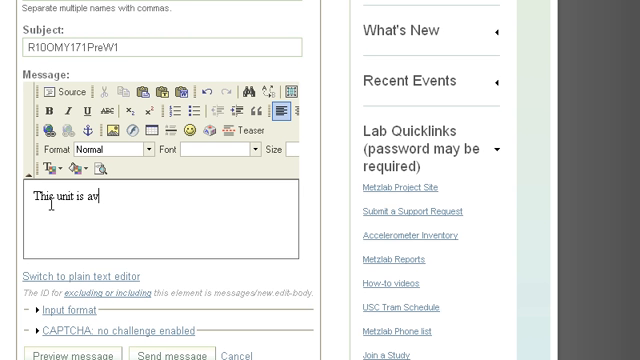
text(a)
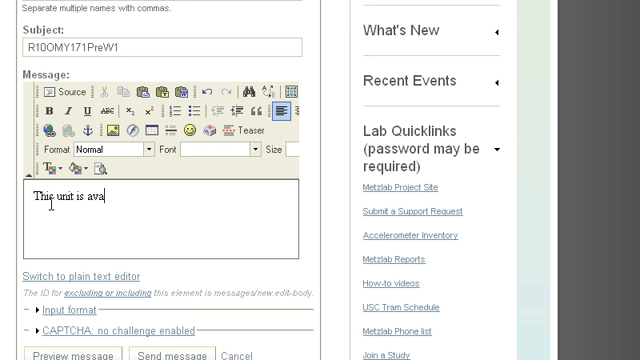
text(ilable)
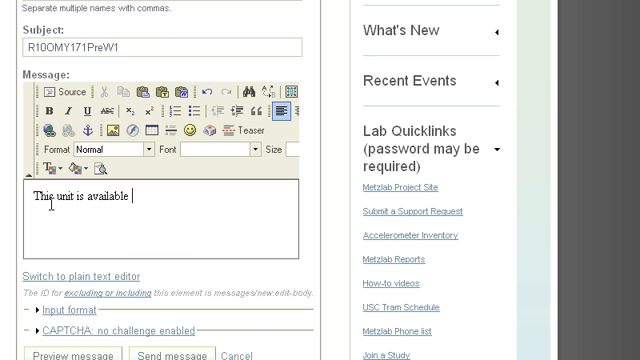
text(for p)
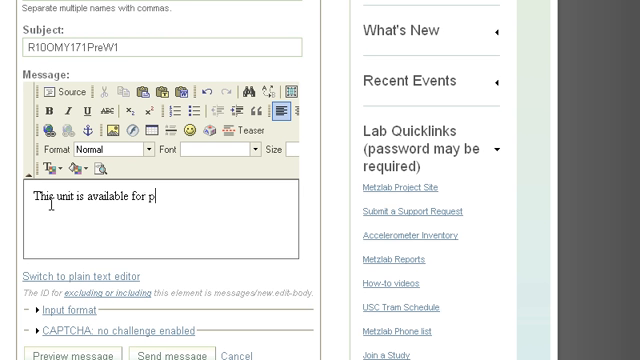
text(ckup in)
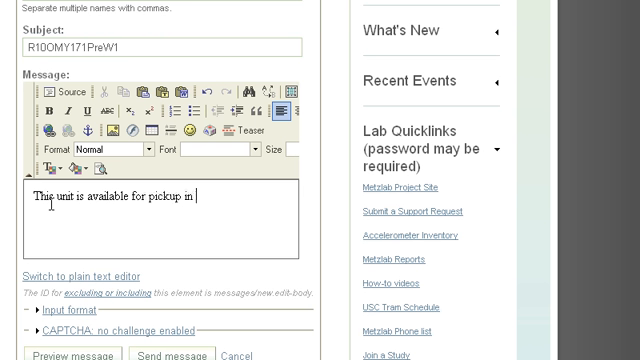
text(Javier's)
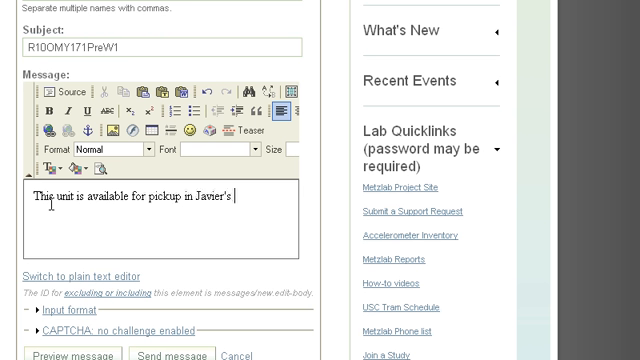
text(office.)
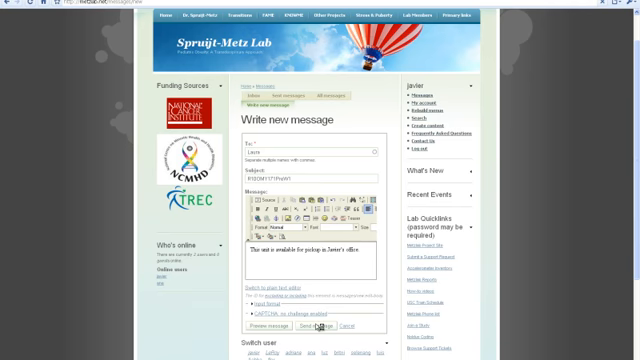
click(305, 327)
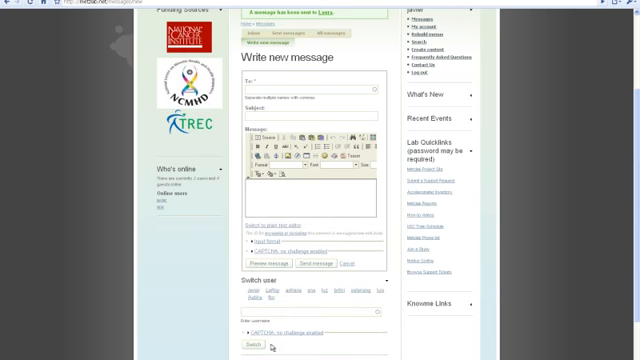
scroll(down, 3)
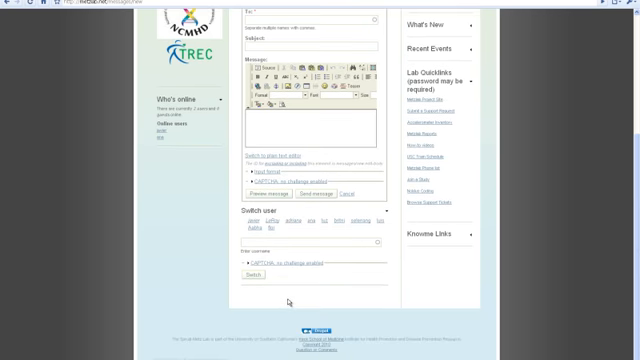